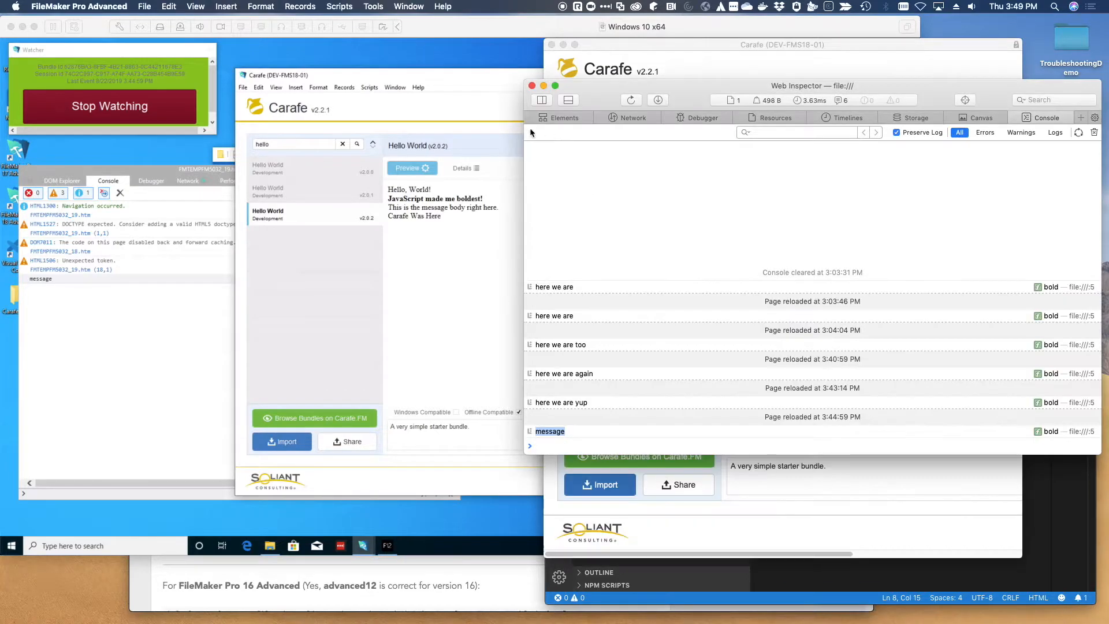
Open the recent Assets database and the Data Loader script's $parameter calculation.
{"action": "left_click", "coordinate": [374, 6]}
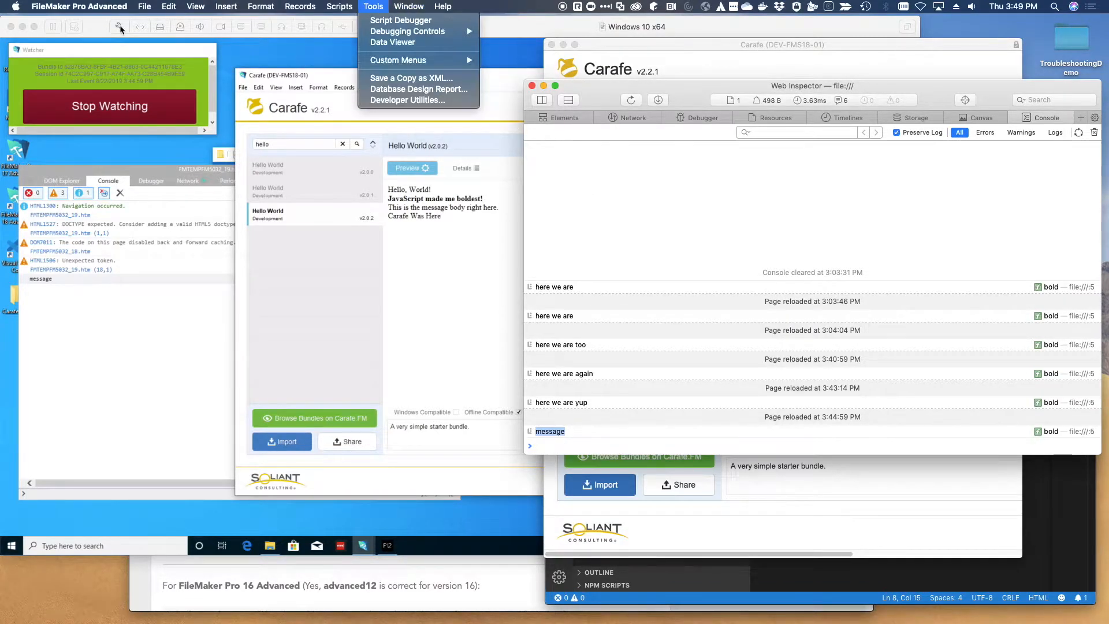
{"action": "left_click", "coordinate": [144, 7]}
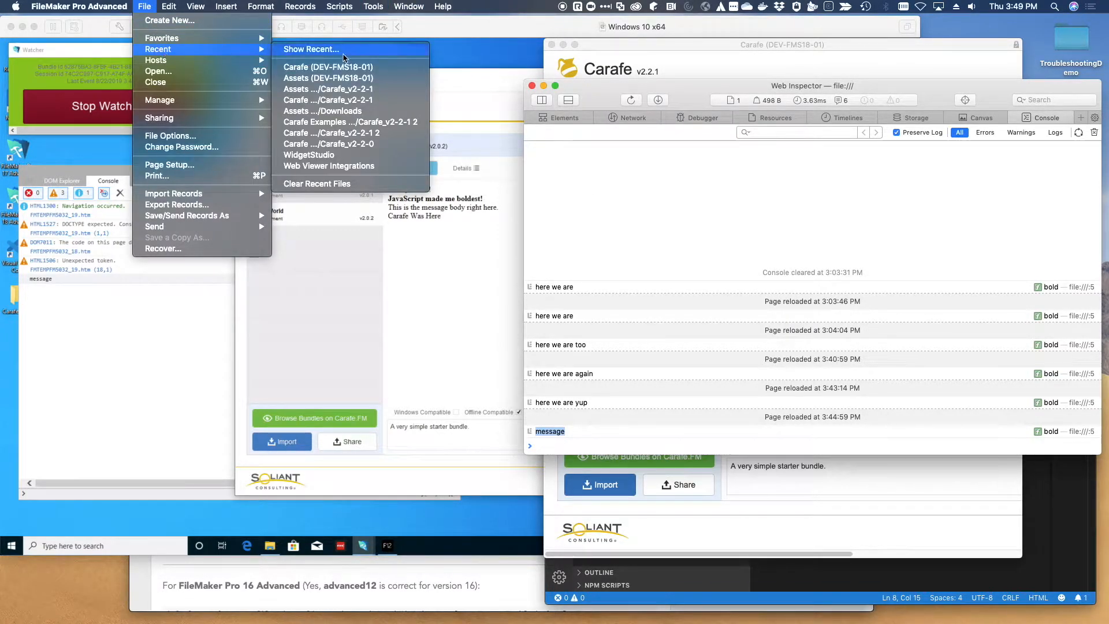
{"action": "left_click", "coordinate": [328, 78]}
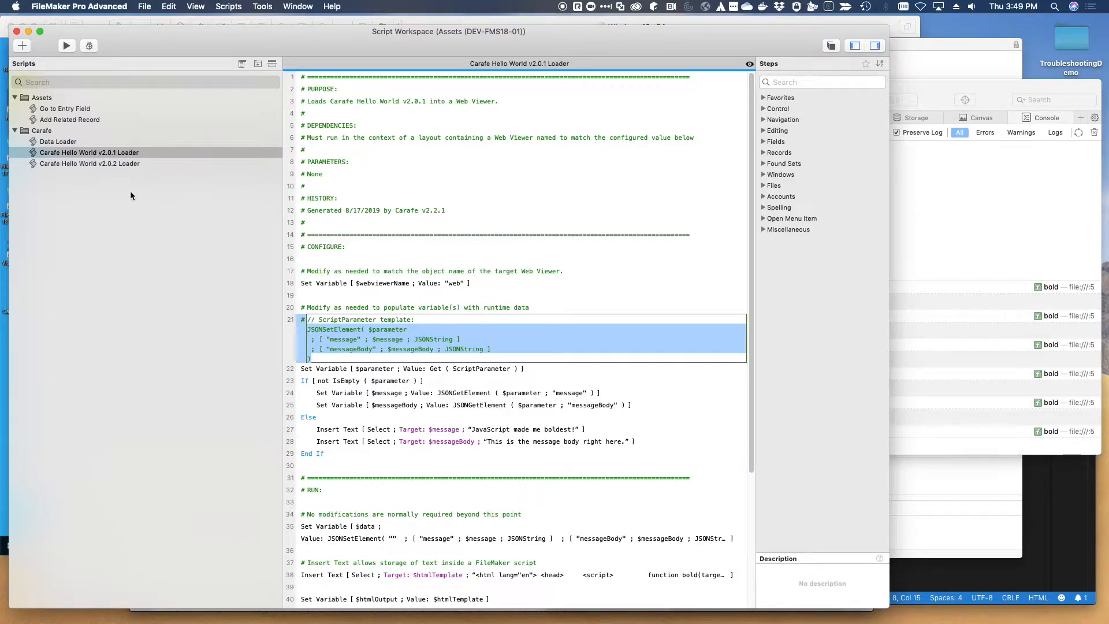
{"action": "left_click", "coordinate": [58, 142]}
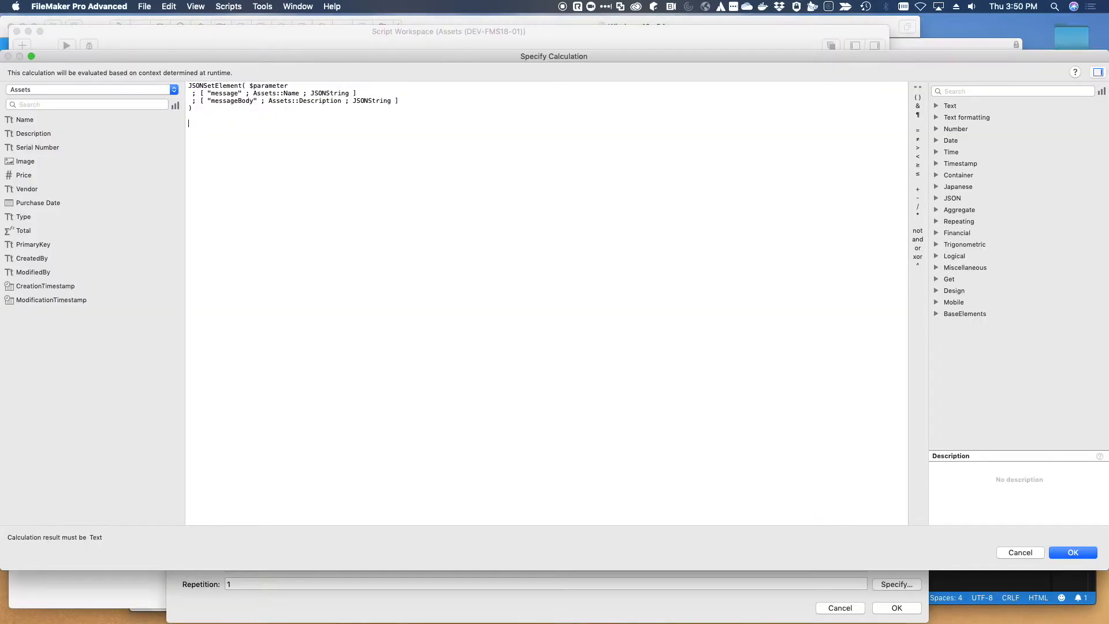
Insert JSONSetElement from the 'jsonset' autocomplete and replace its json placeholder with $json.
{"action": "type", "text": "jsonset"}
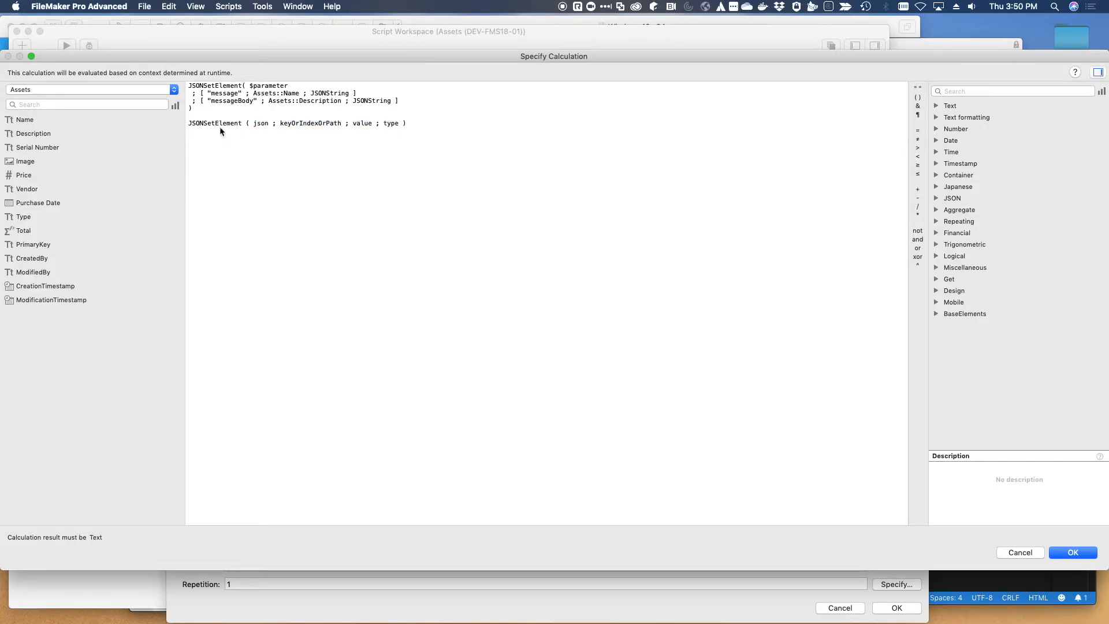
{"action": "double_click", "coordinate": [260, 123]}
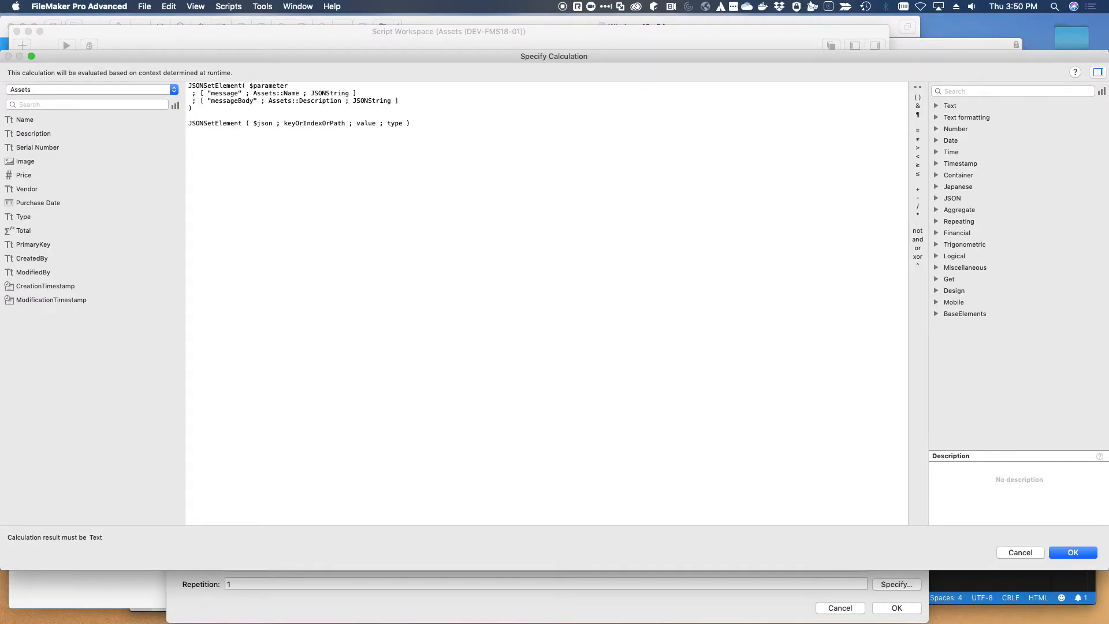
{"action": "type", "text": "\"\""}
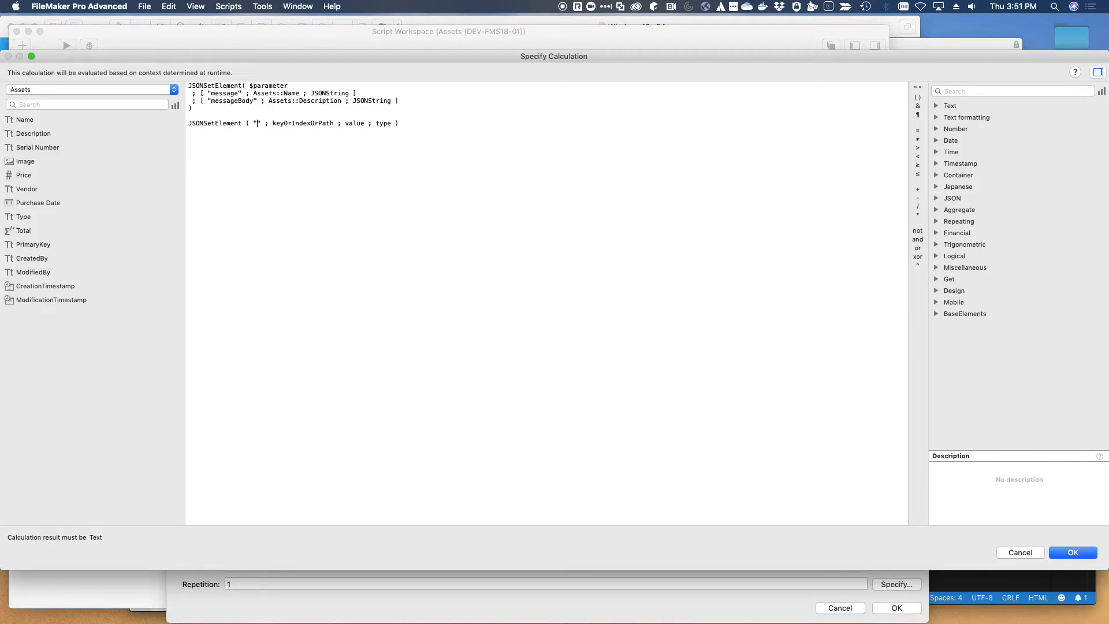
{"action": "type", "text": "{}"}
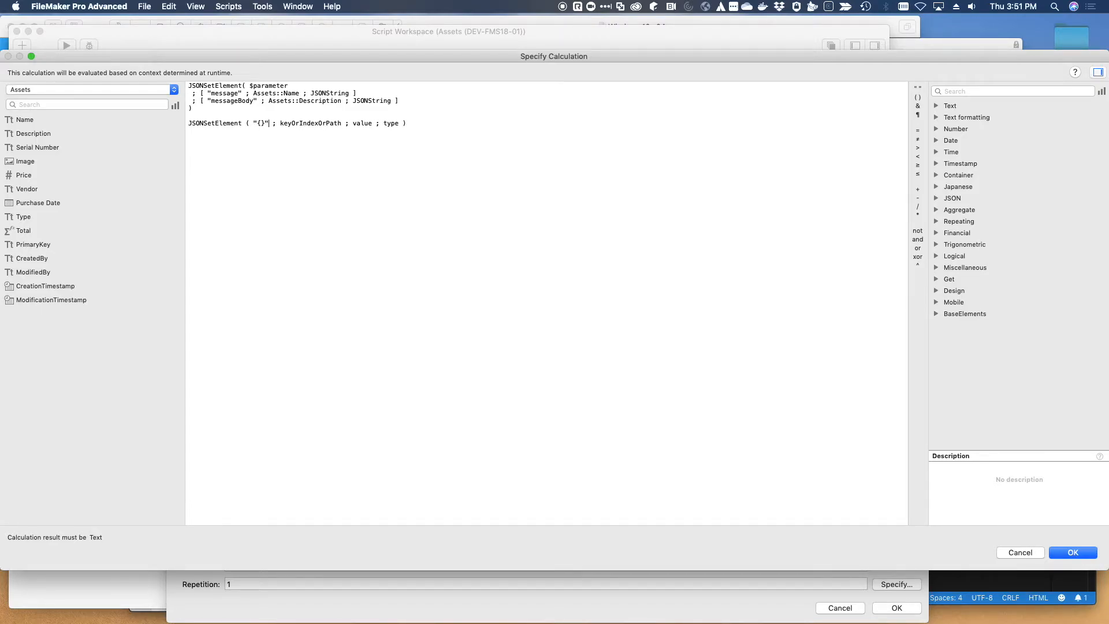
{"action": "type", "text": "$"}
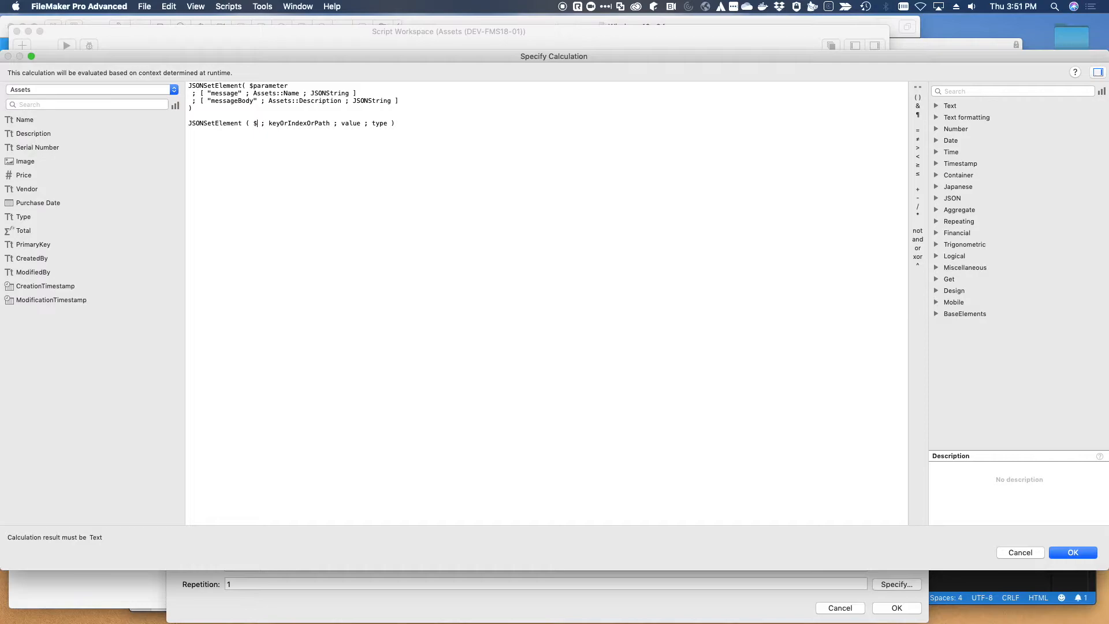
{"action": "type", "text": "json"}
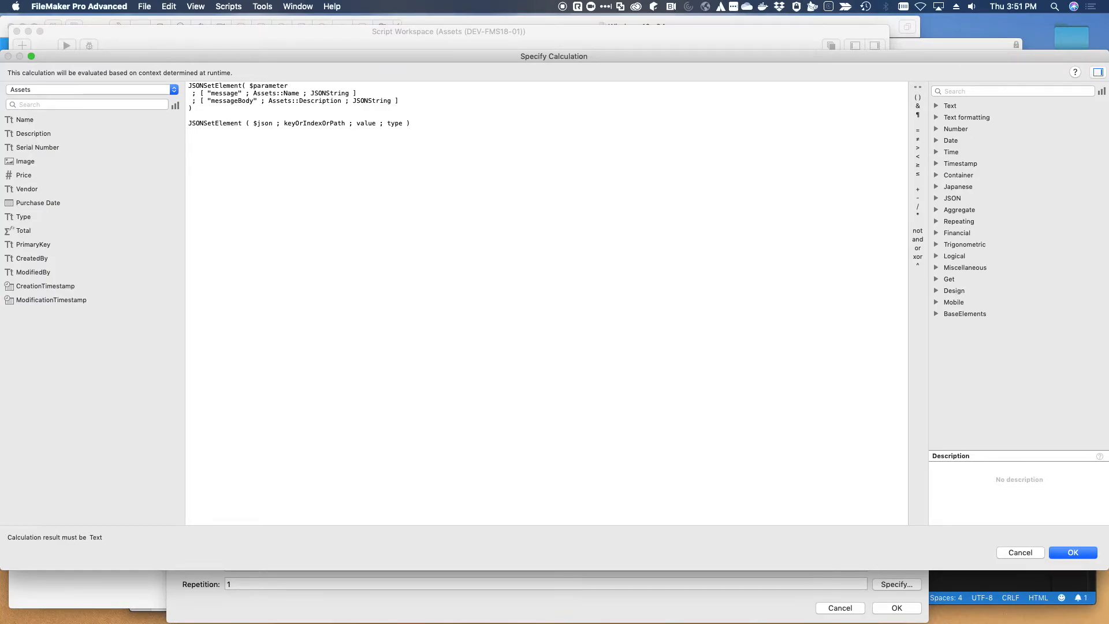
Rework the $json call's arguments into duplicated bracketed $keyOrIndexOrPath ; $value ; $type groups.
{"action": "left_click", "coordinate": [272, 123]}
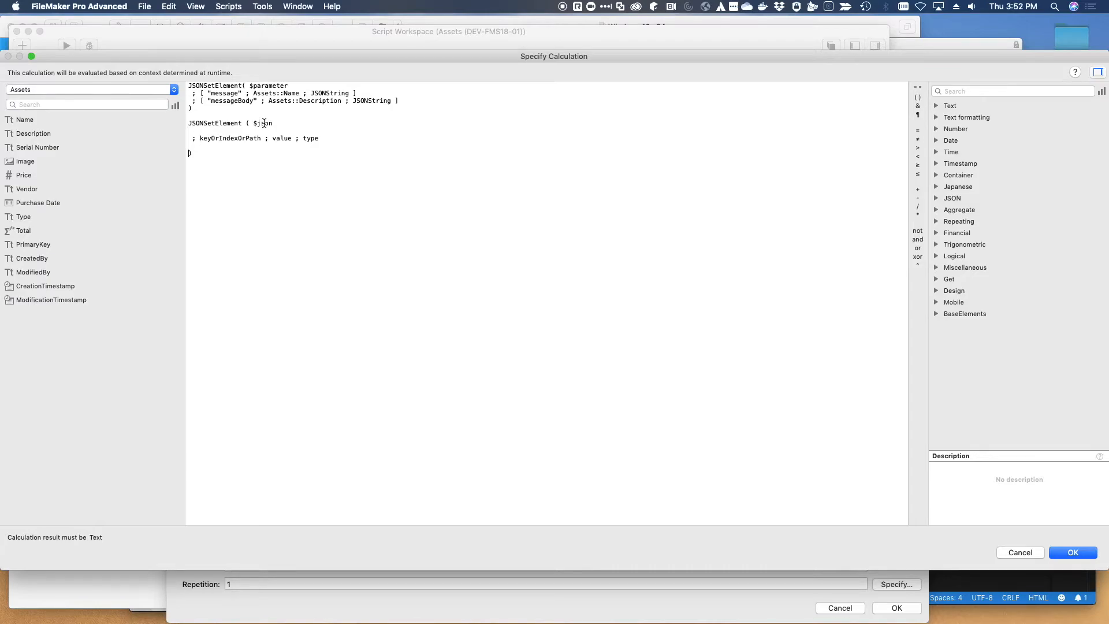
{"action": "double_click", "coordinate": [261, 123]}
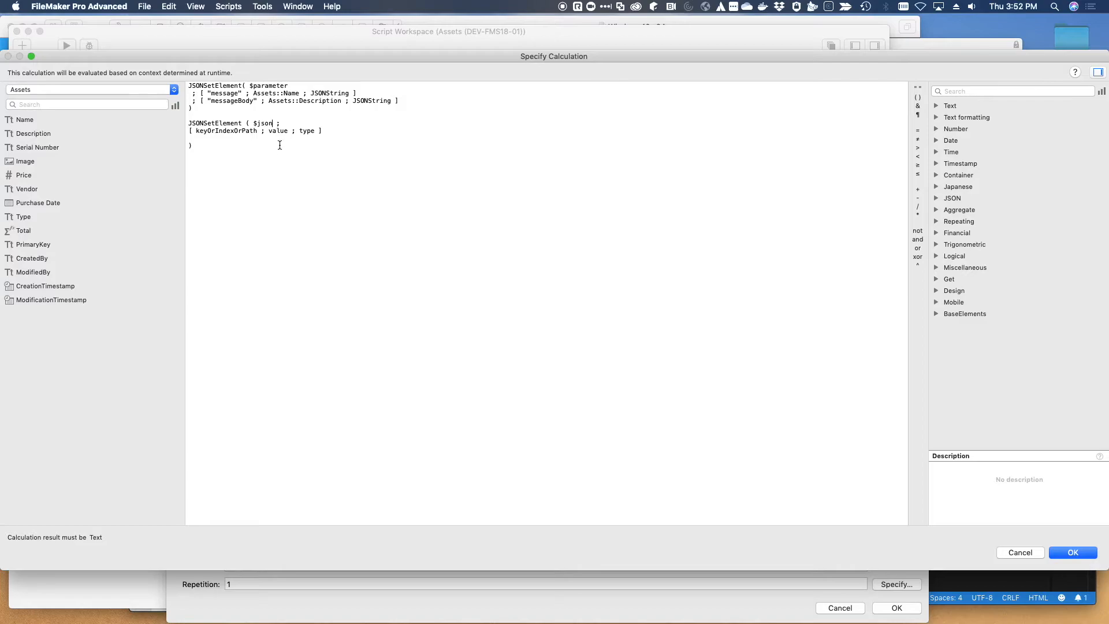
{"action": "left_click", "coordinate": [280, 123]}
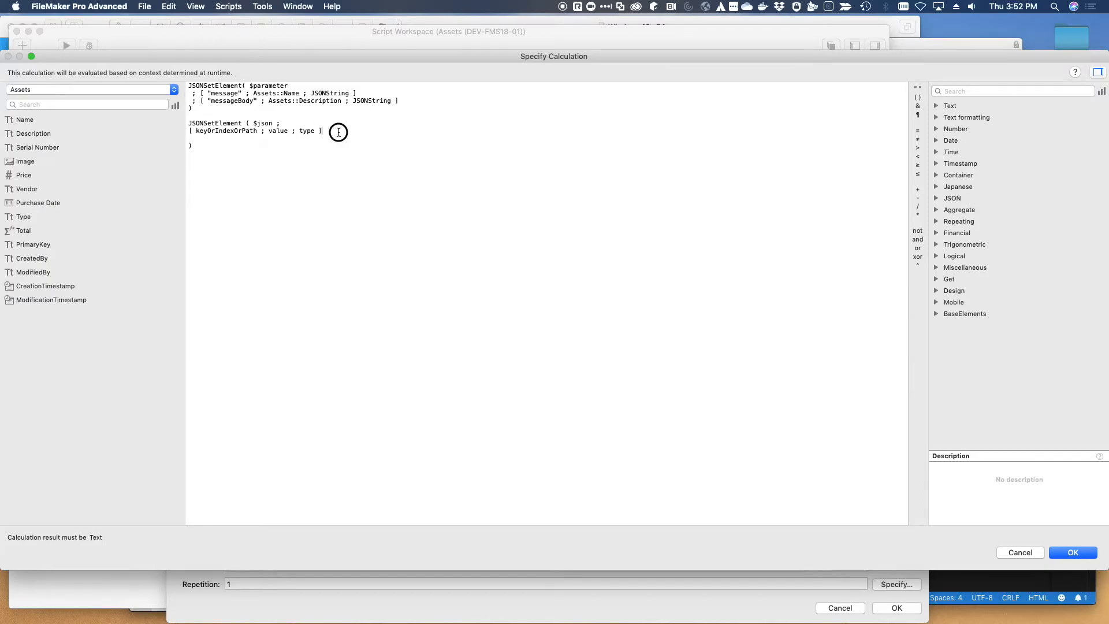
{"action": "left_click_drag", "start_coordinate": [189, 131], "coordinate": [324, 131]}
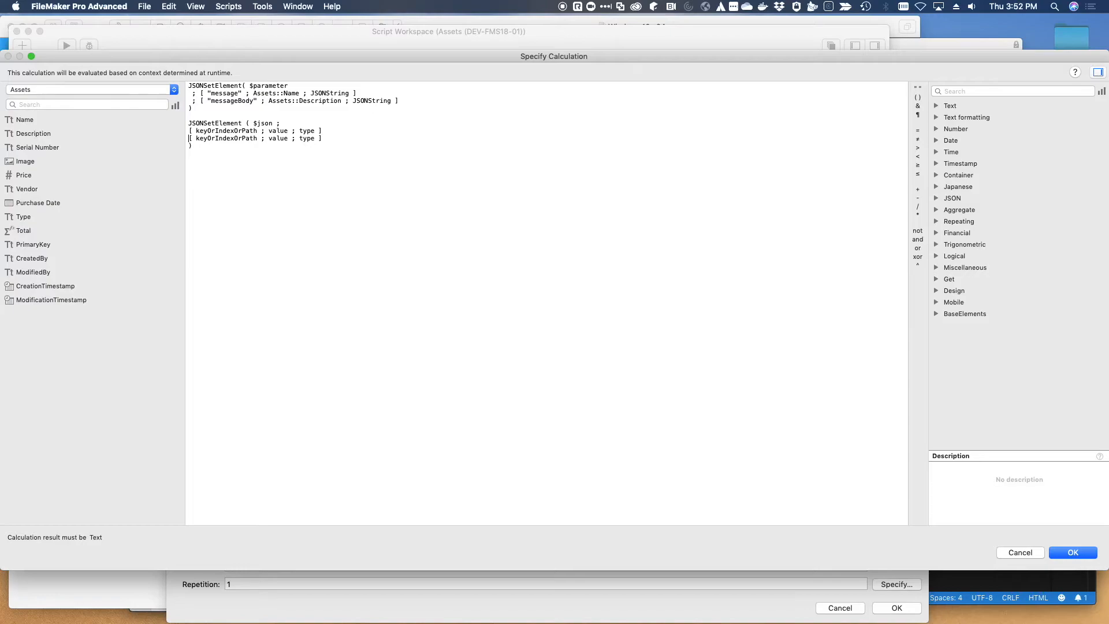
{"action": "type", "text": ";"}
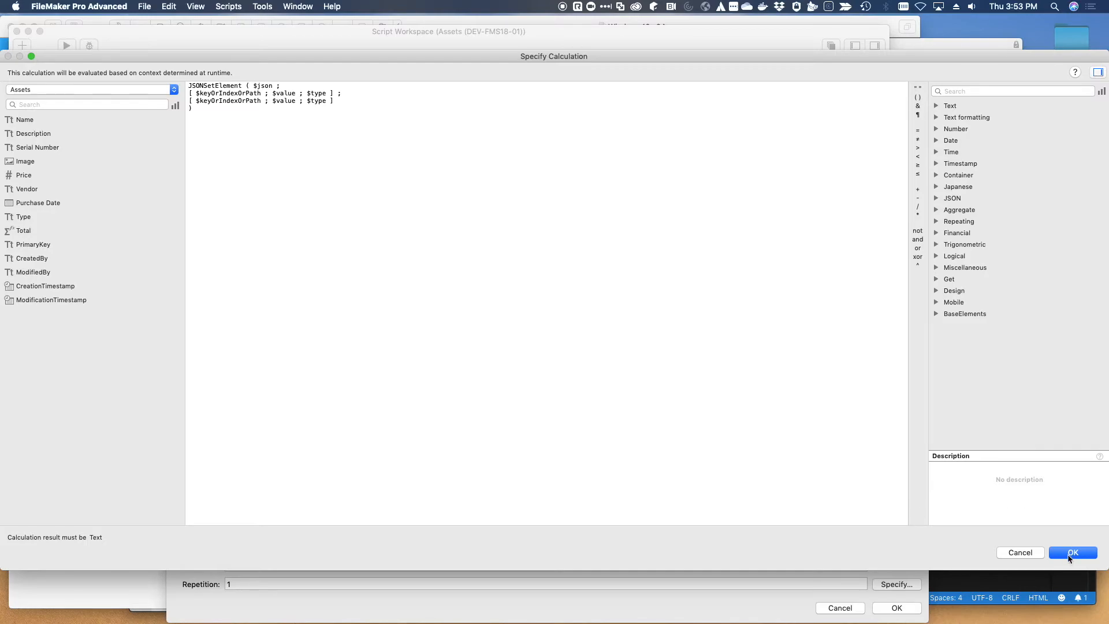
Accept the edited calculation with OK and reopen it via Specify.
{"action": "left_click", "coordinate": [1072, 552]}
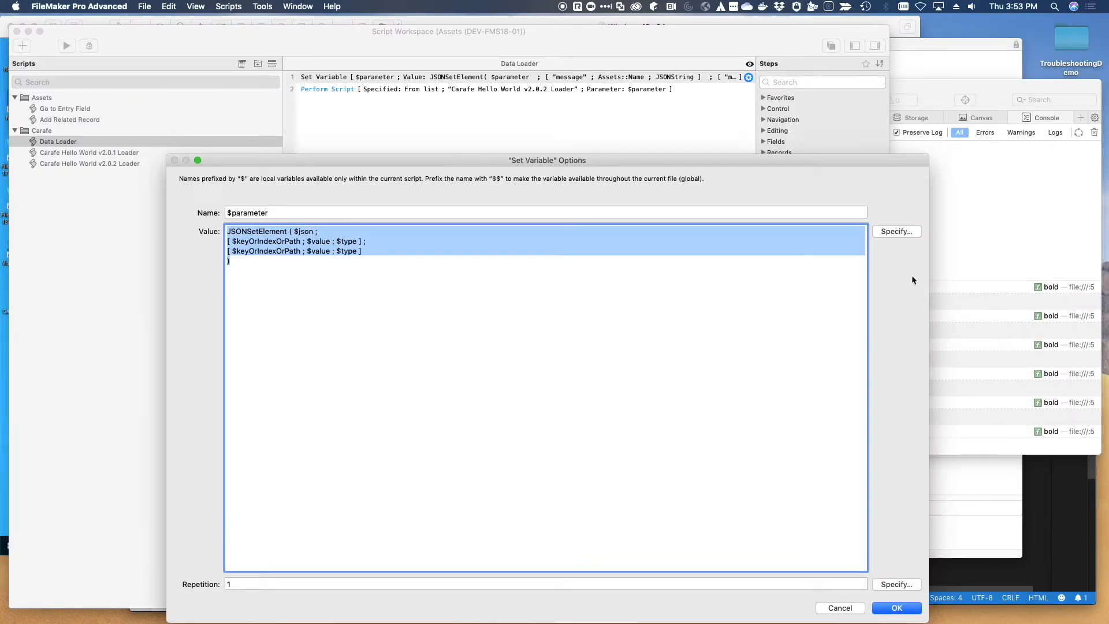
{"action": "left_click", "coordinate": [896, 232]}
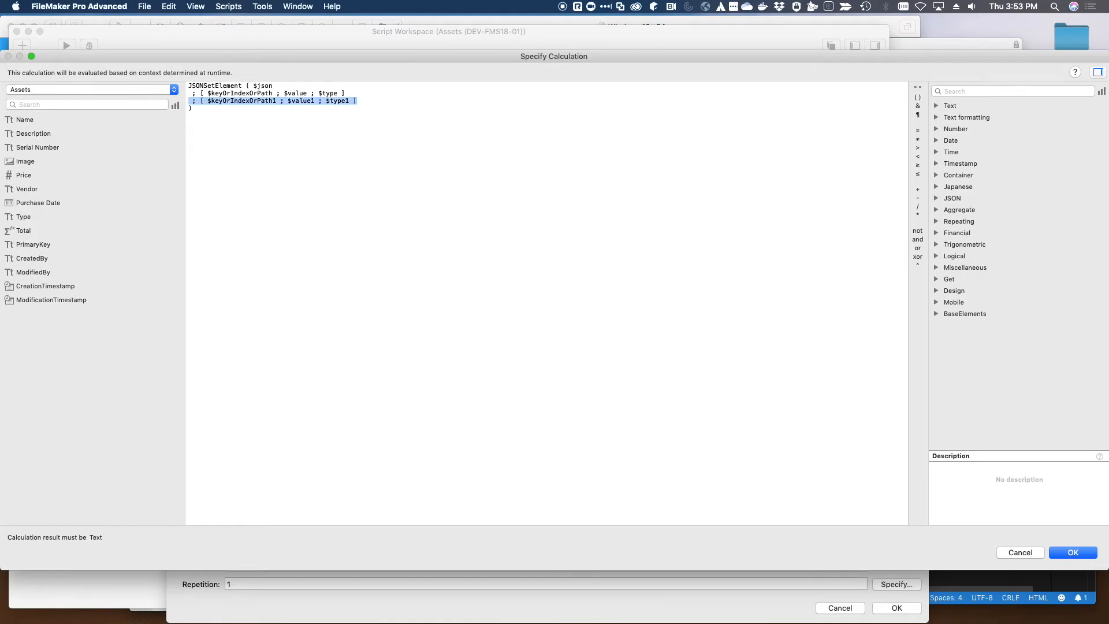
Retype '; [ $keyOrIndexOrPath1 ; $value1 ; $type1 ]' above the unnumbered group and select it.
{"action": "key", "text": "Delete"}
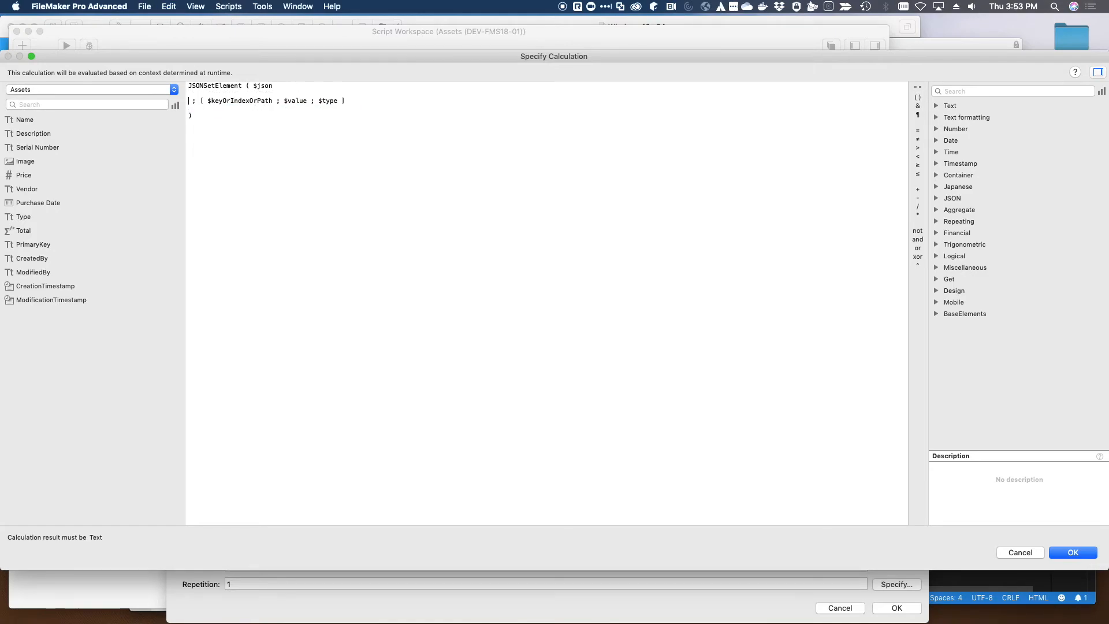
{"action": "type", "text": "; [ $keyOrIndexOrPath1 ; $value1 ; $type1 ]"}
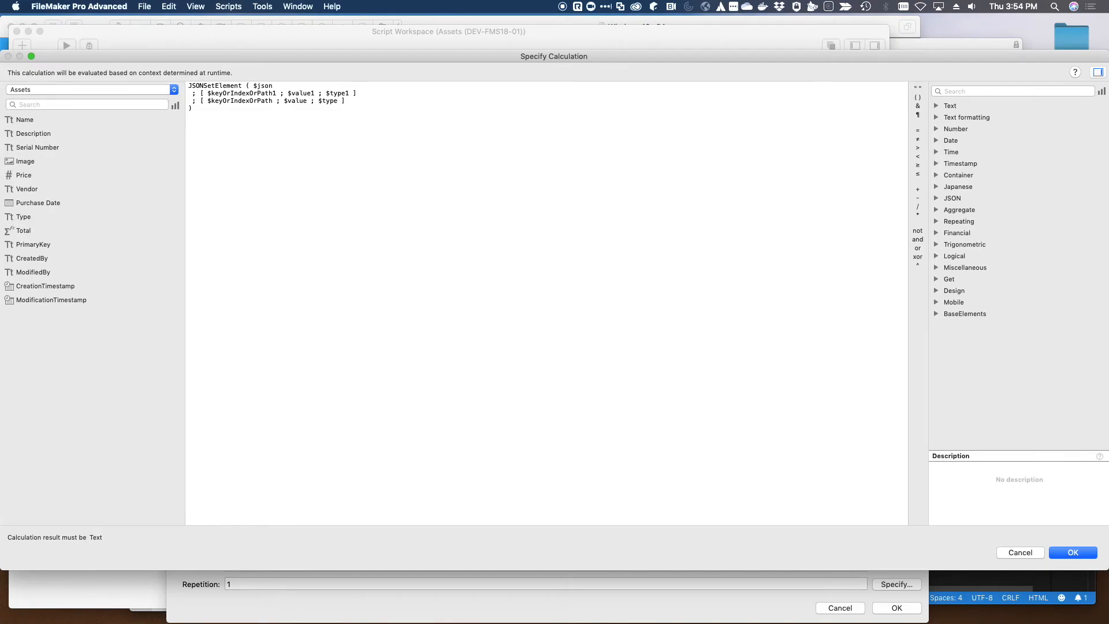
{"action": "left_click", "coordinate": [345, 100]}
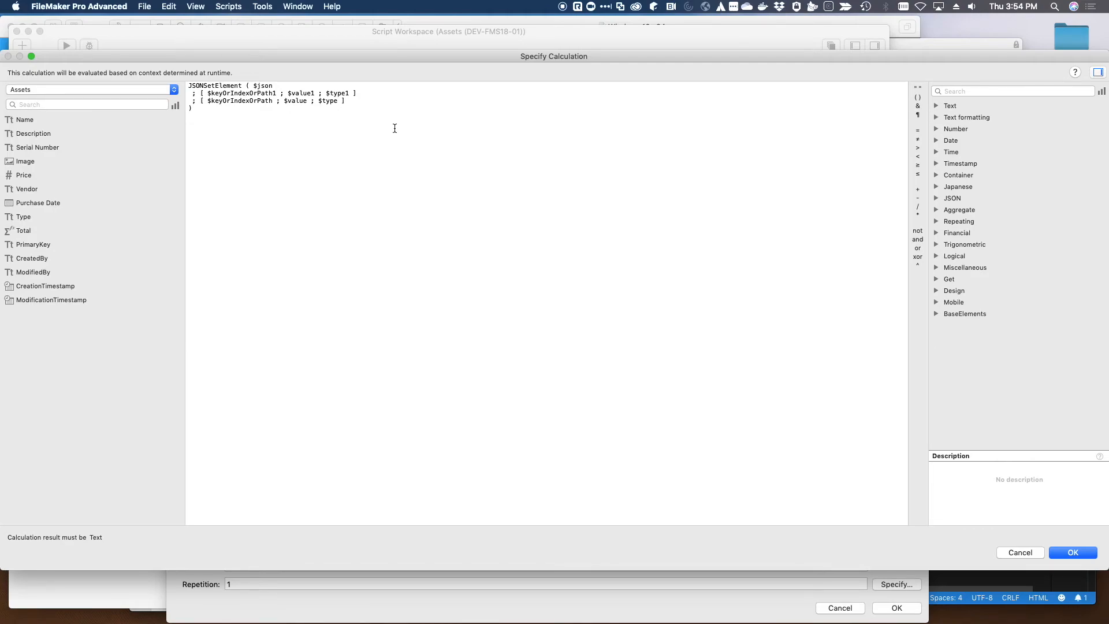
{"action": "mouse_move", "coordinate": [374, 95]}
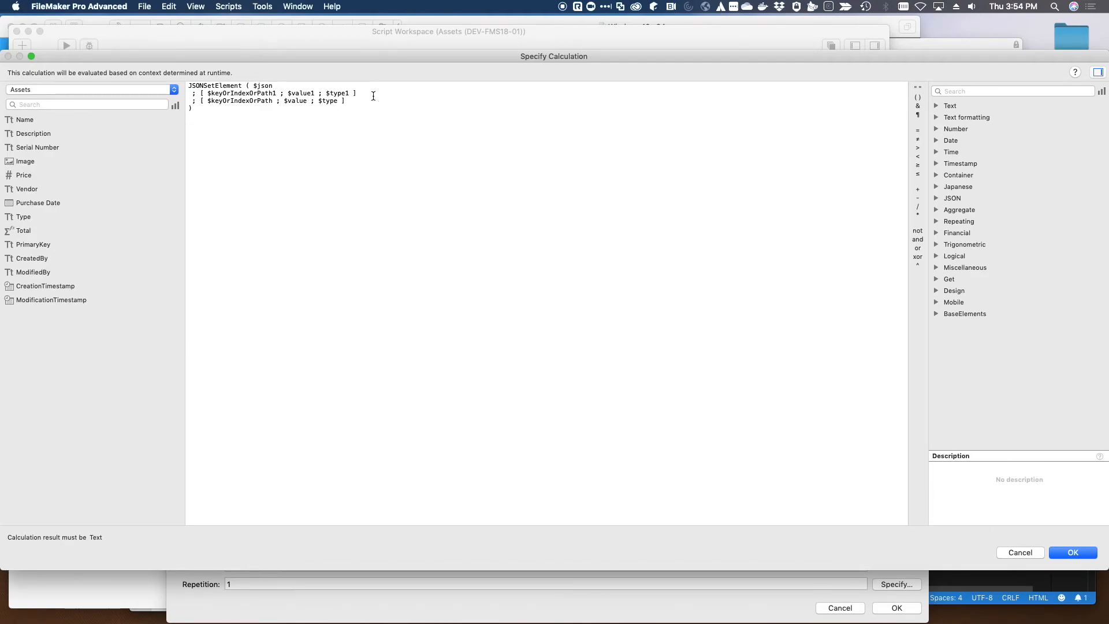
{"action": "left_click_drag", "start_coordinate": [192, 92], "coordinate": [357, 93]}
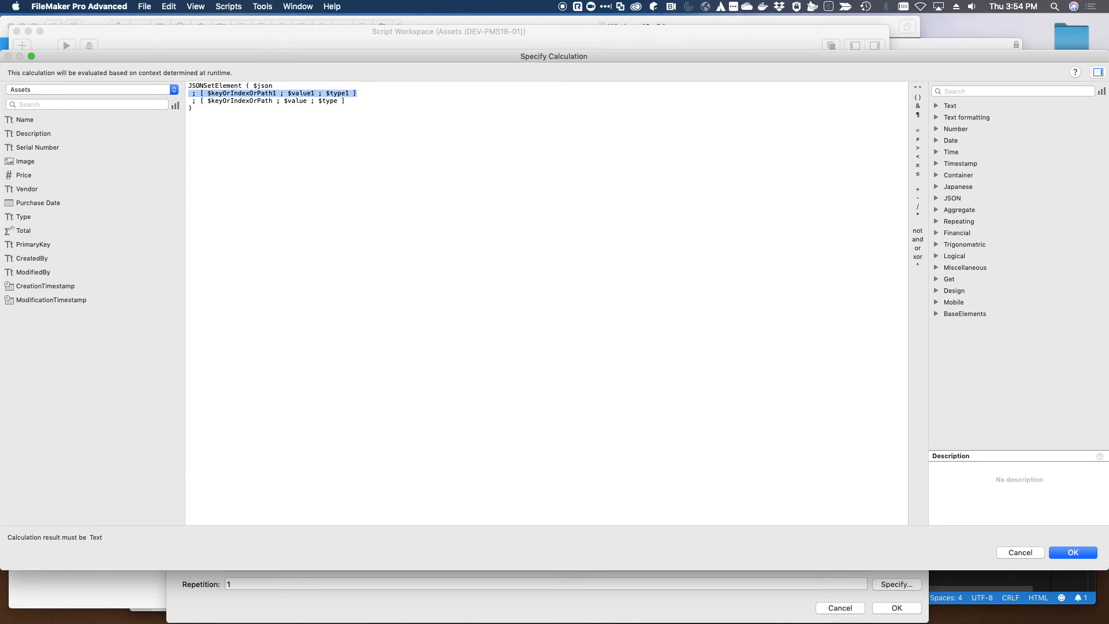